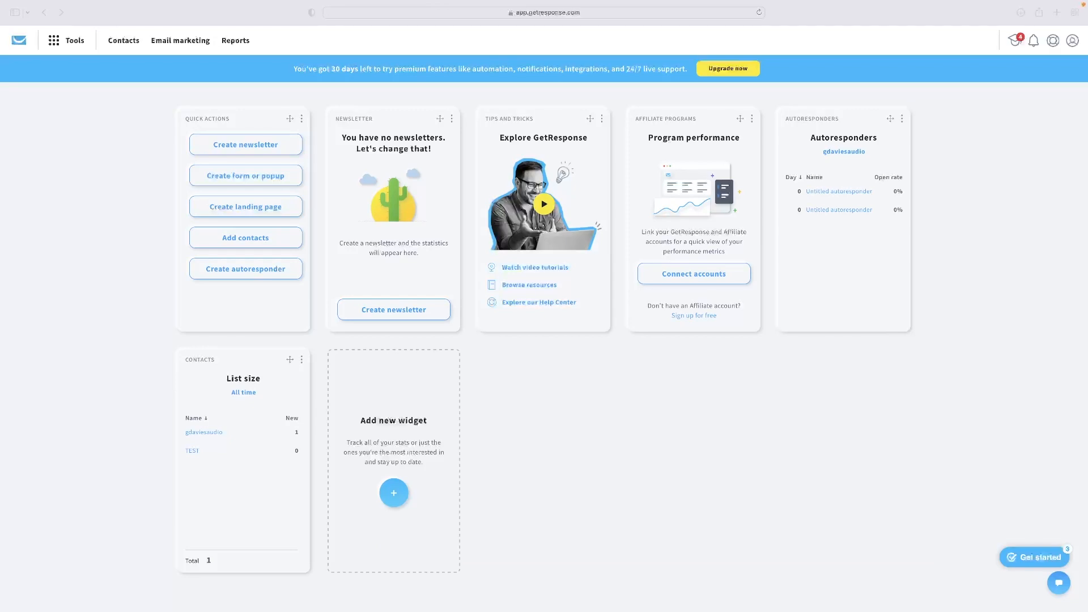
{"action": "mouse_move", "coordinate": [953, 254]}
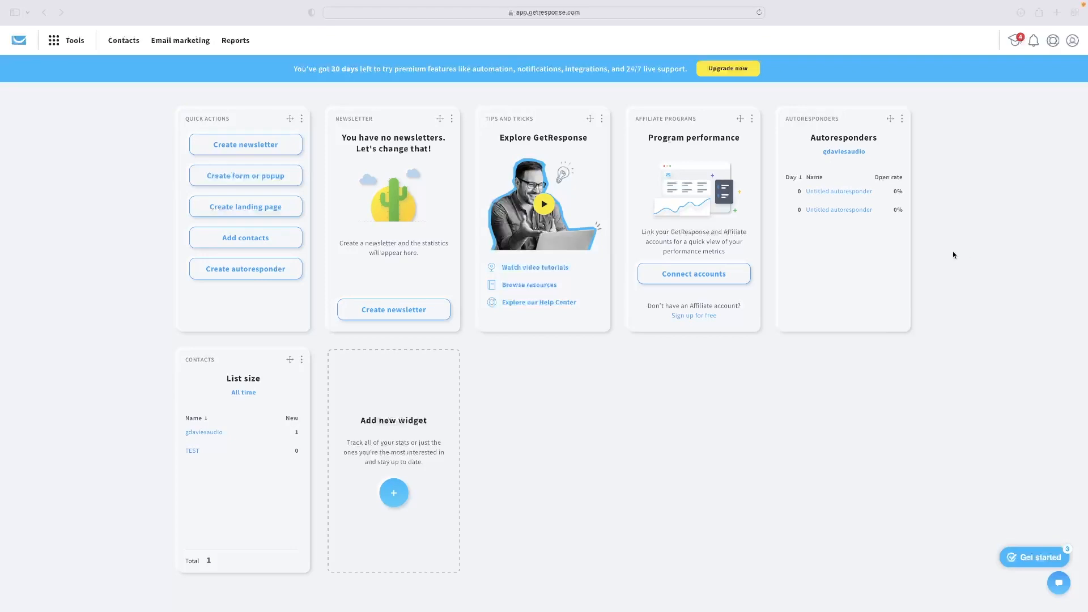
{"action": "mouse_move", "coordinate": [118, 168]}
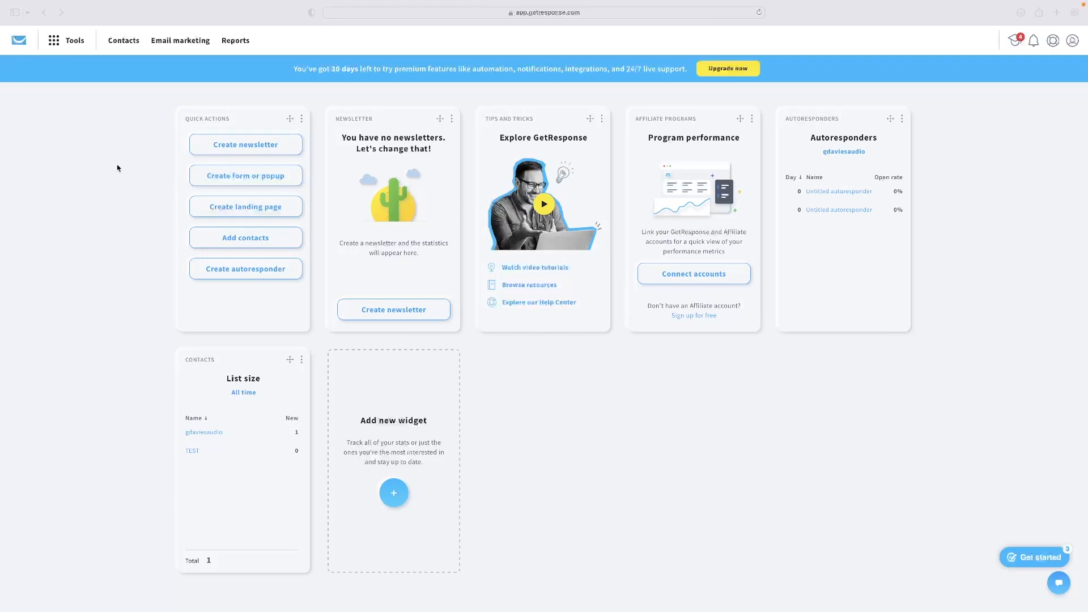
{"action": "mouse_move", "coordinate": [218, 82]}
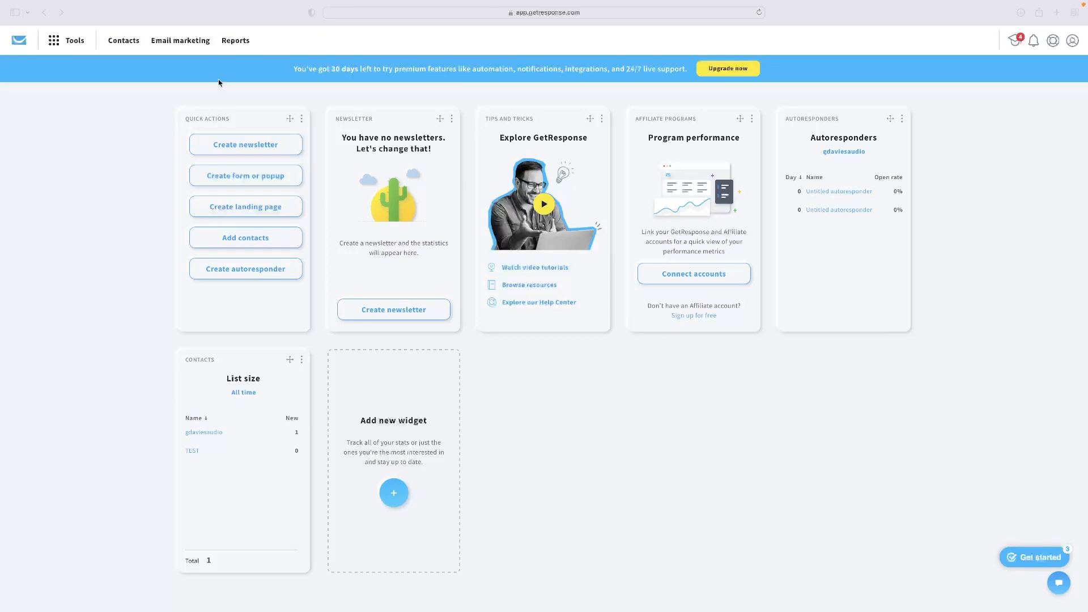
{"action": "mouse_move", "coordinate": [469, 161]}
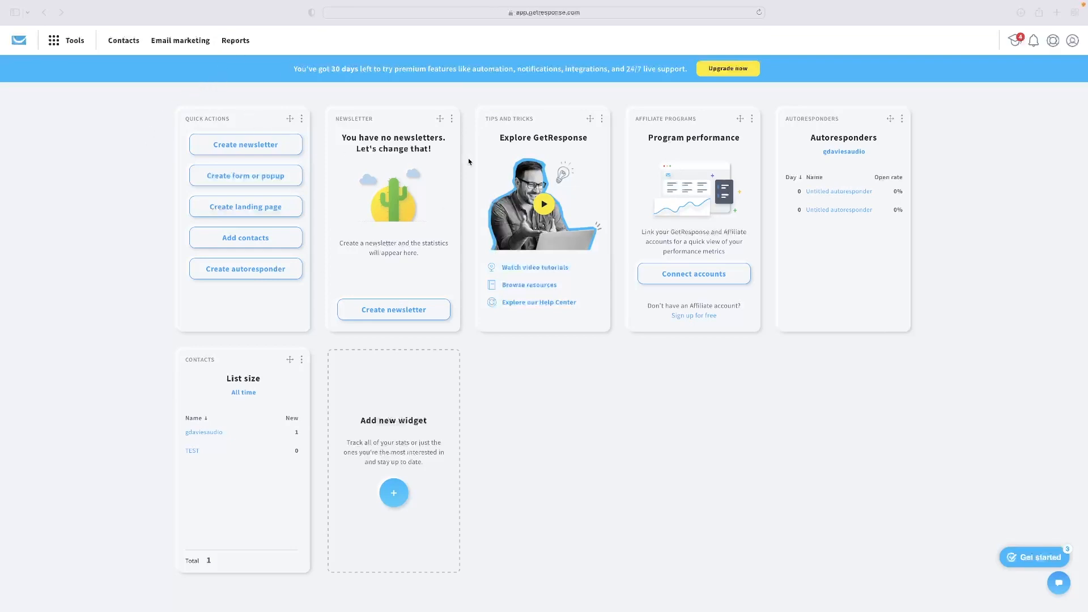
{"action": "mouse_move", "coordinate": [755, 133]}
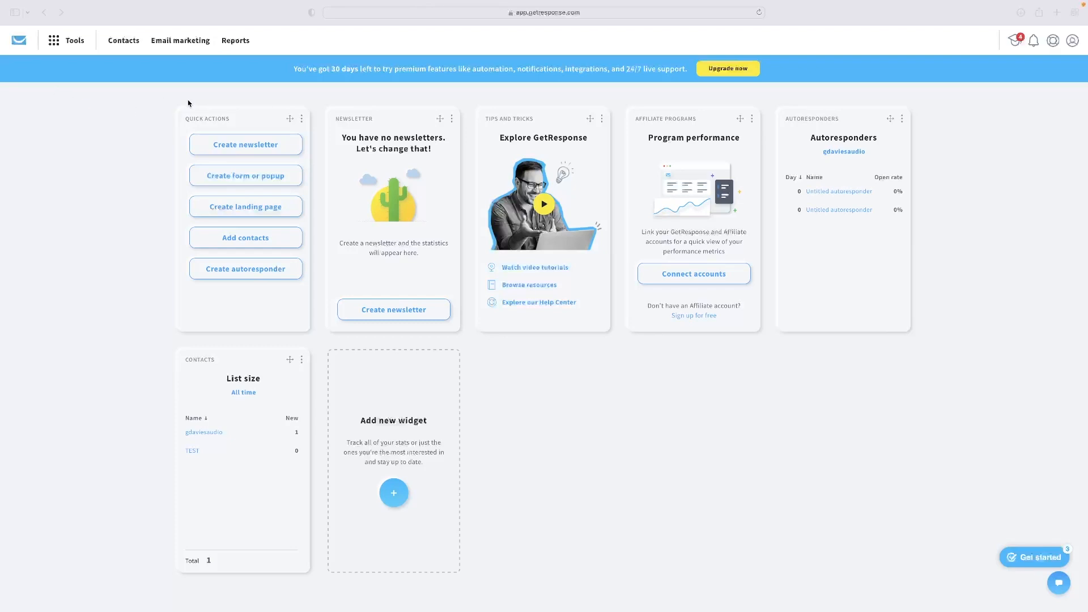
{"action": "mouse_move", "coordinate": [123, 81]}
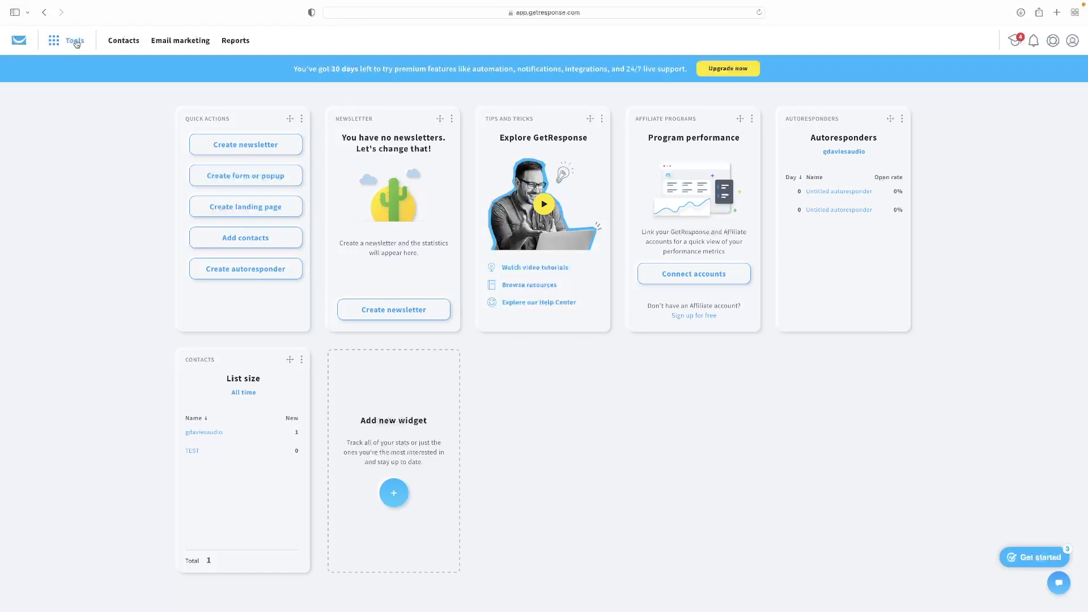
Step: Go to Tools > Forms and start a new form to reach the template gallery
{"action": "left_click", "coordinate": [74, 40]}
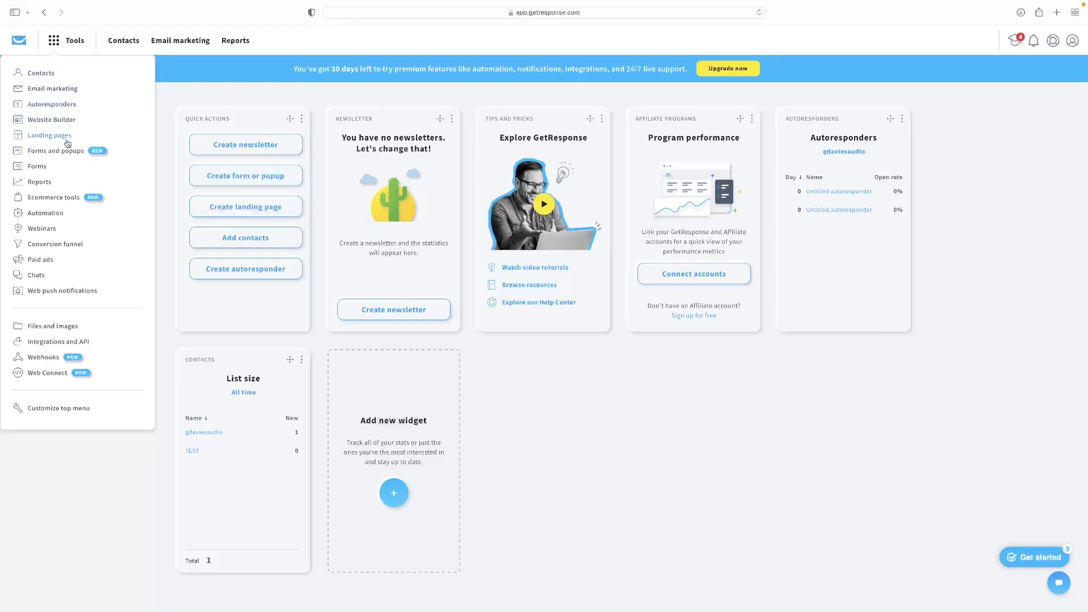
{"action": "mouse_move", "coordinate": [41, 228]}
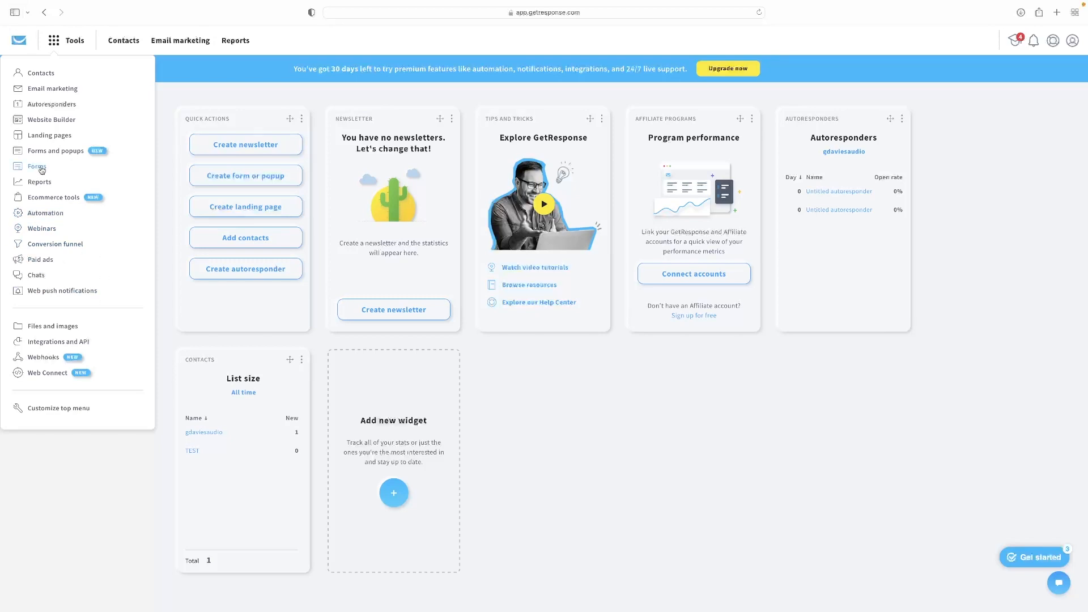
{"action": "left_click", "coordinate": [37, 167]}
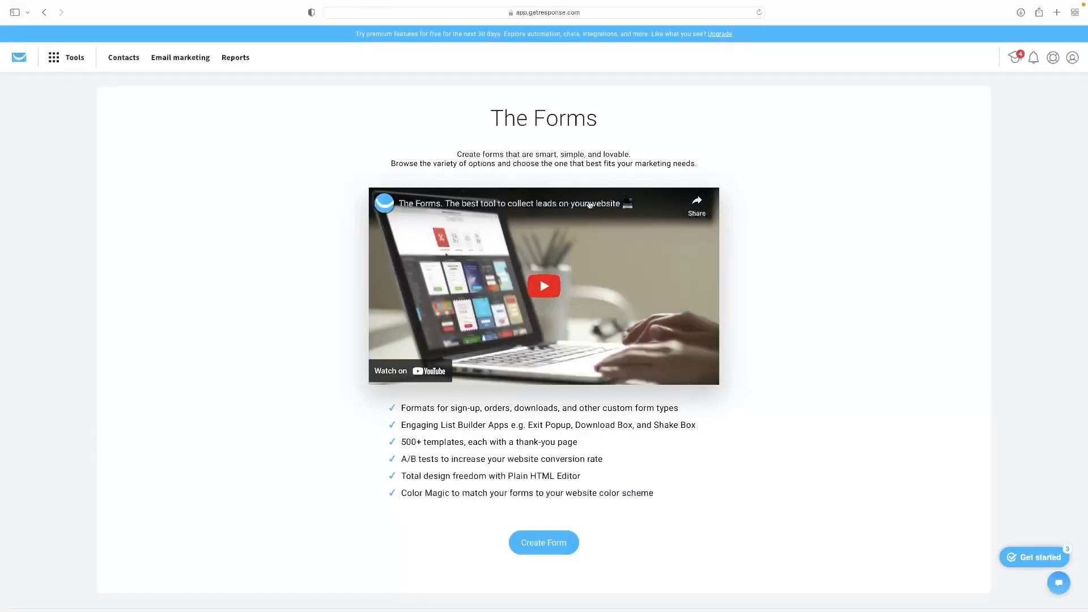
{"action": "left_click", "coordinate": [544, 542]}
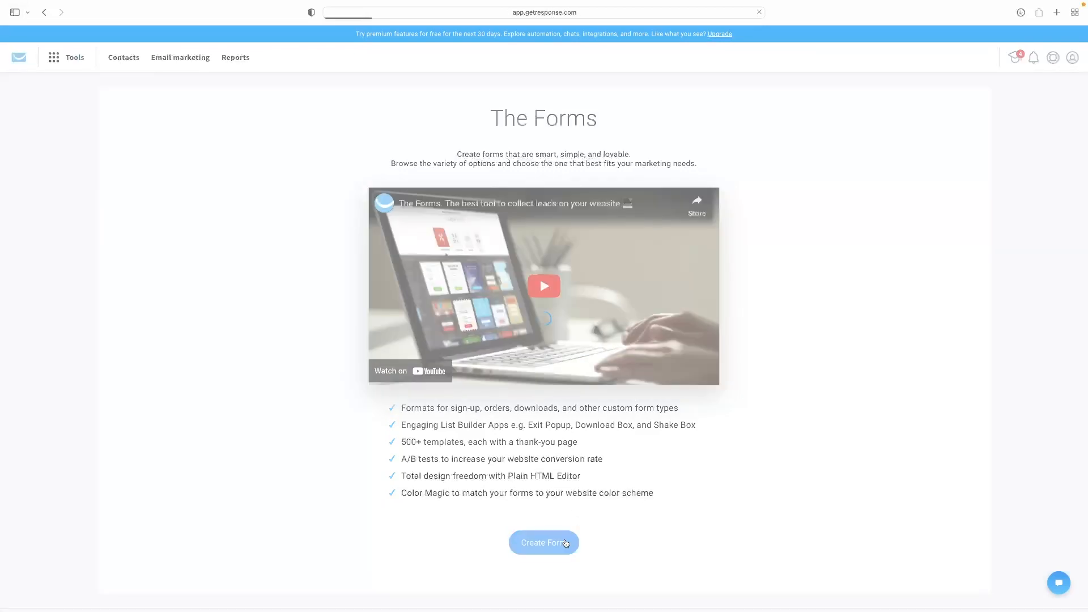
{"action": "left_click", "coordinate": [544, 543]}
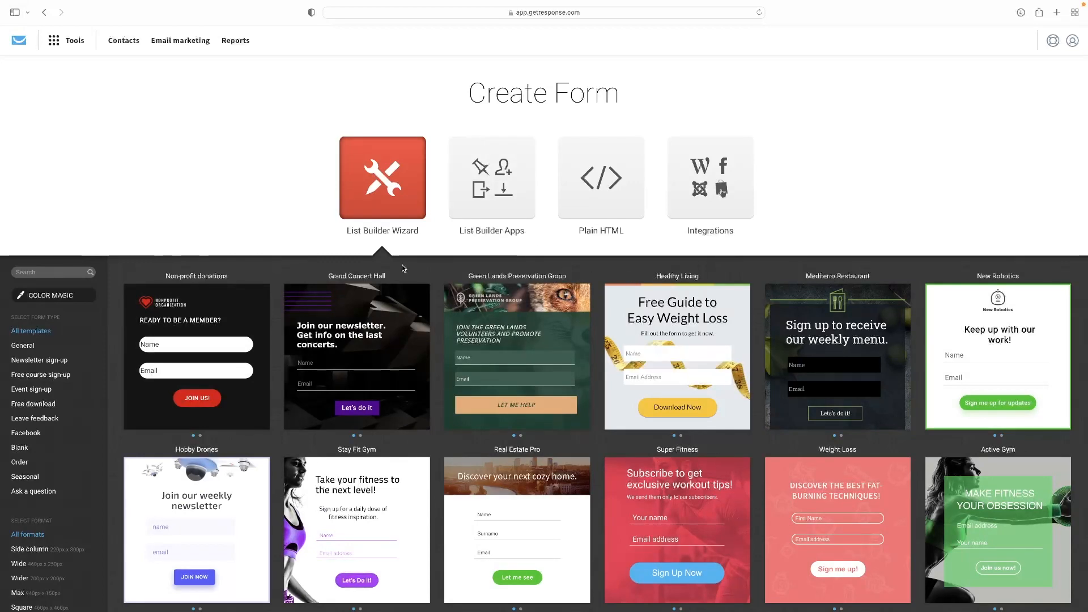
Step: Scroll the template gallery down toward the Event sign-up category
{"action": "scroll", "scroll_direction": "down", "scroll_amount": 3}
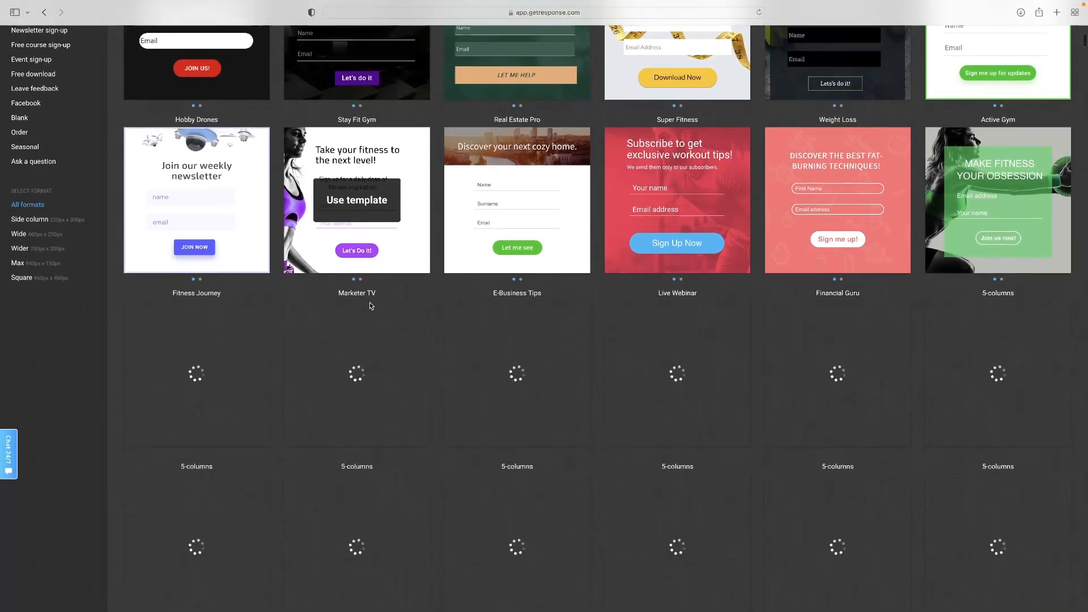
{"action": "scroll", "scroll_direction": "down", "scroll_amount": 3}
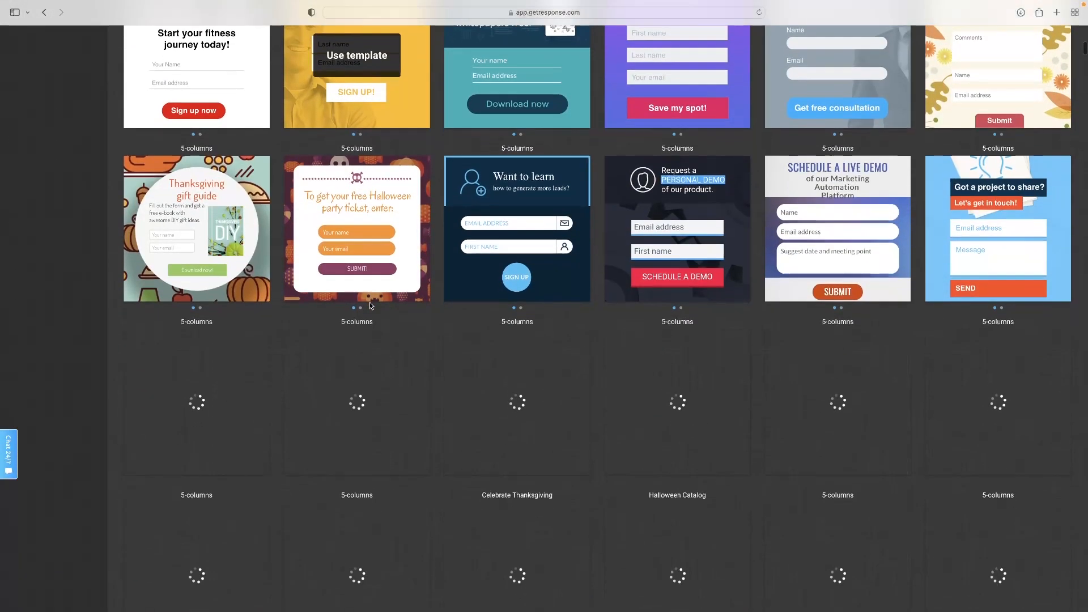
{"action": "scroll", "scroll_direction": "down", "scroll_amount": 3}
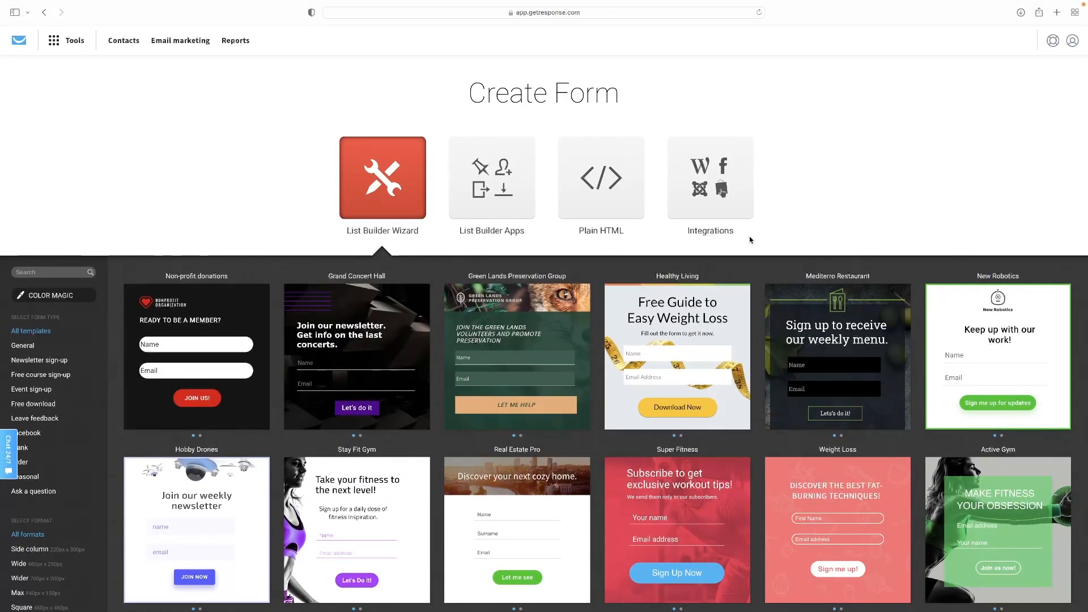
{"action": "scroll", "scroll_direction": "down", "scroll_amount": 3}
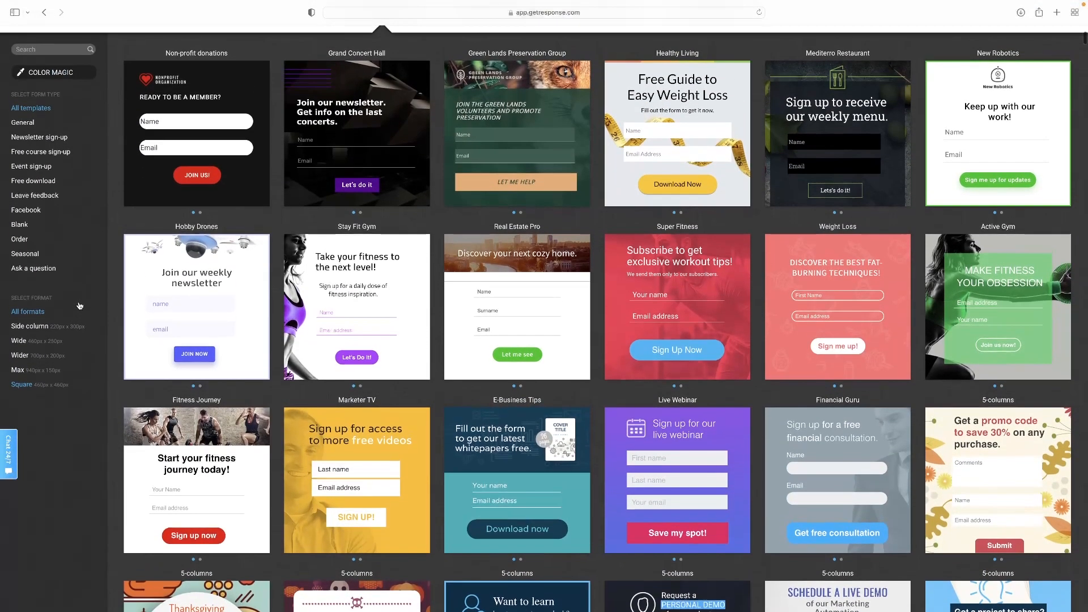
{"action": "mouse_move", "coordinate": [34, 195]}
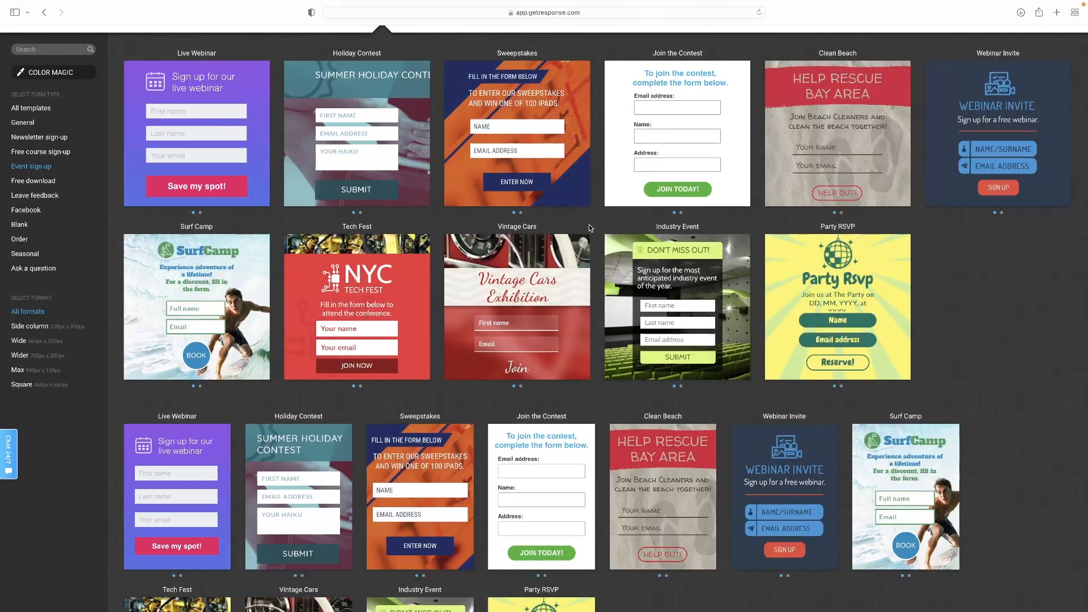
{"action": "scroll", "scroll_direction": "down", "scroll_amount": 3}
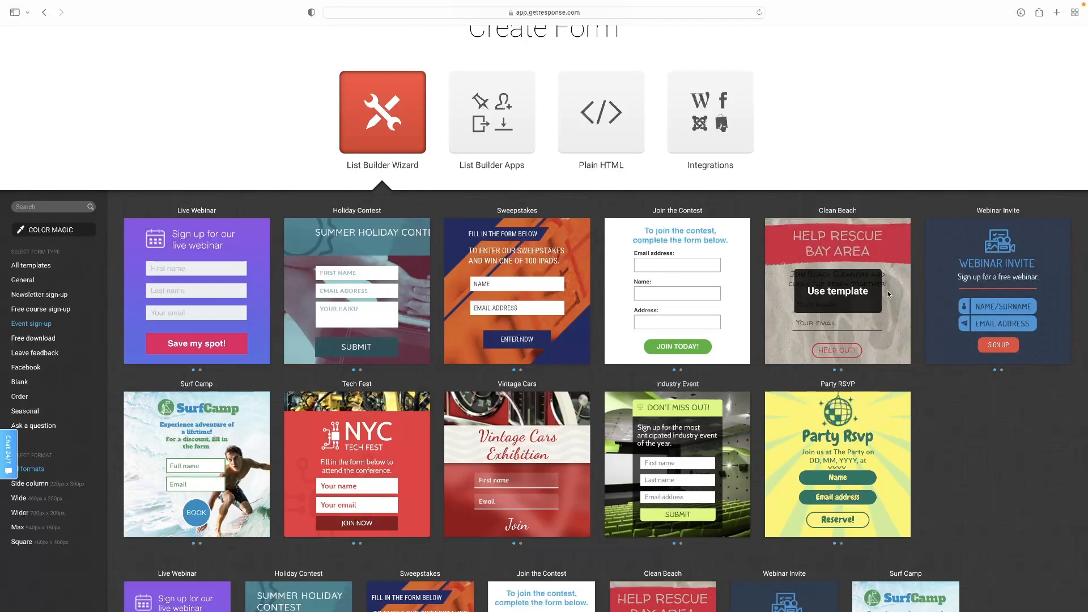
{"action": "mouse_move", "coordinate": [1013, 310]}
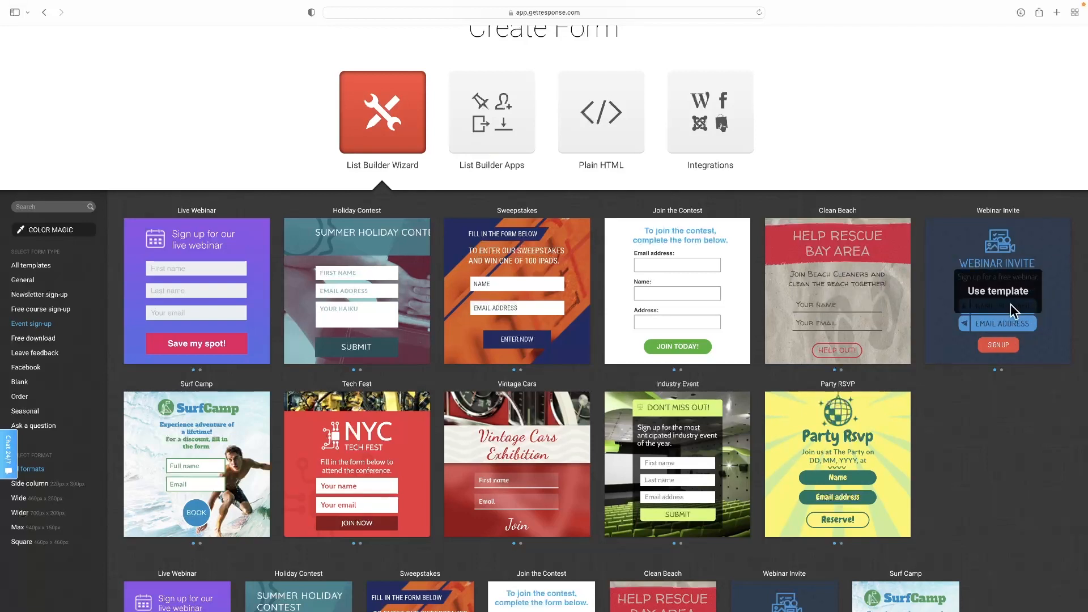
Step: Use the Webinar Invite template and select the form on the editor canvas
{"action": "left_click", "coordinate": [998, 291]}
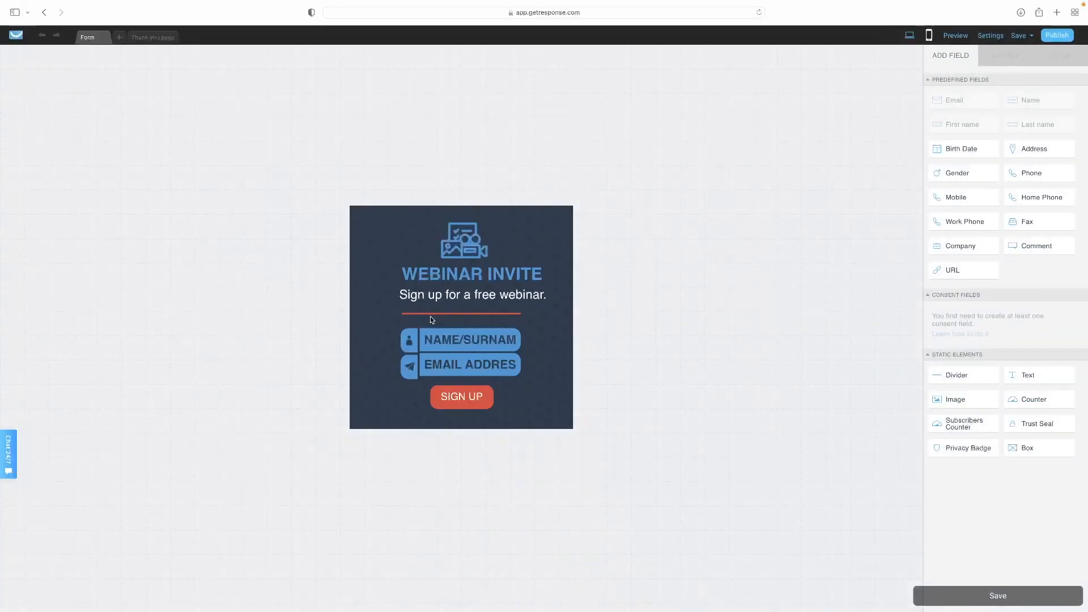
{"action": "left_click", "coordinate": [470, 340]}
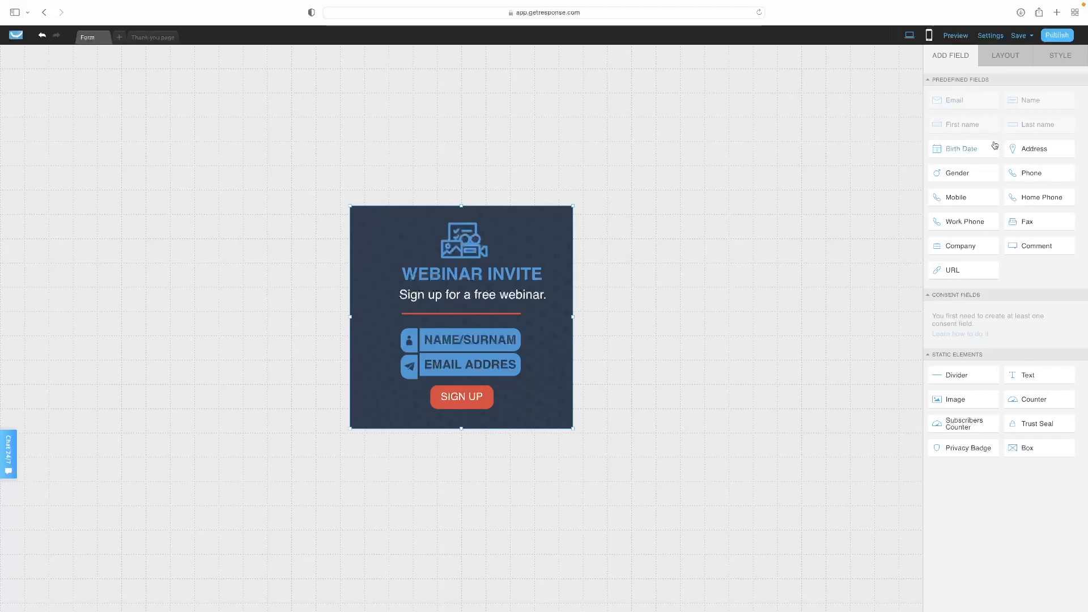
{"action": "mouse_move", "coordinate": [961, 173]}
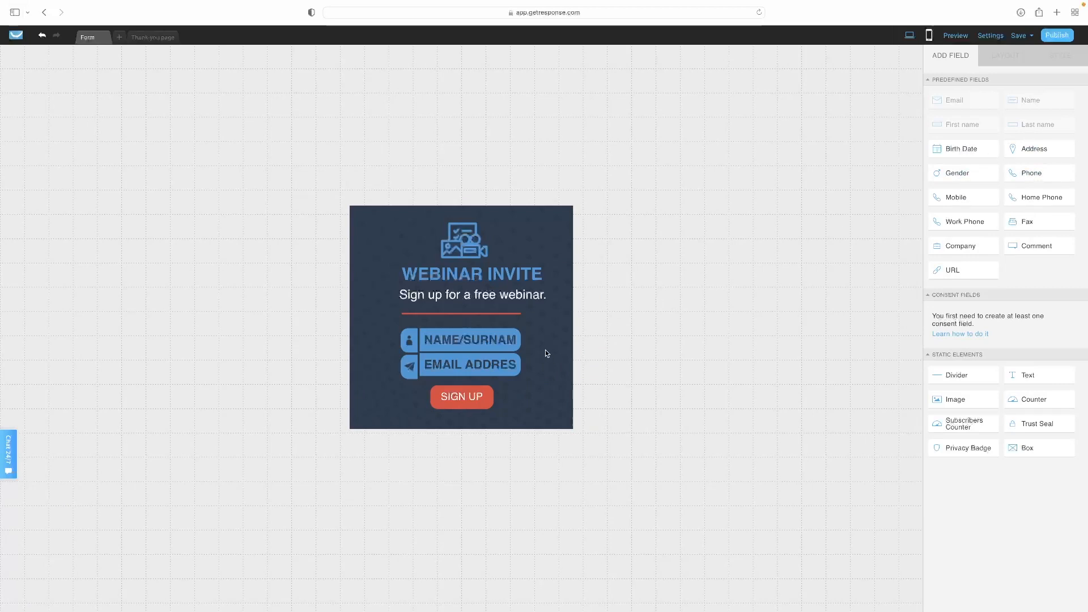
{"action": "mouse_move", "coordinate": [1013, 320]}
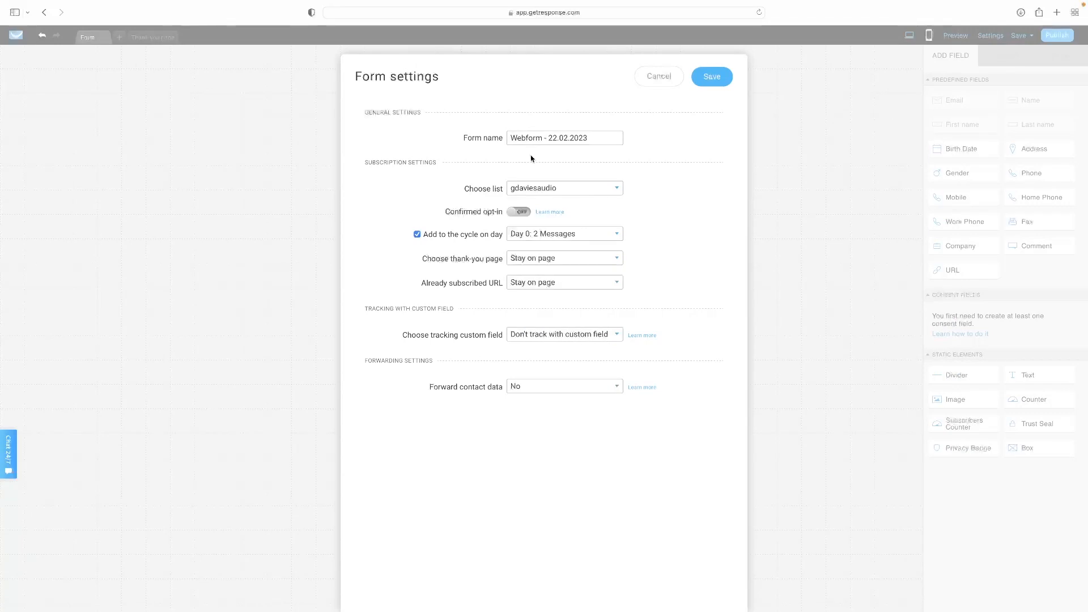
{"action": "mouse_move", "coordinate": [556, 194]}
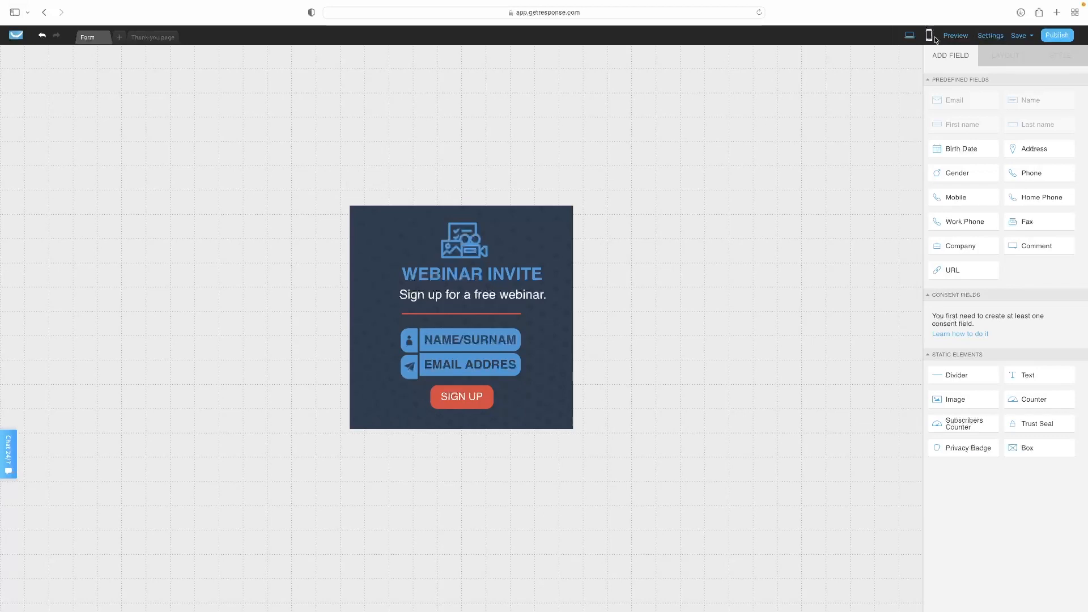
Step: Preview the form in mobile view, switch to desktop, then return to mobile
{"action": "left_click", "coordinate": [928, 35]}
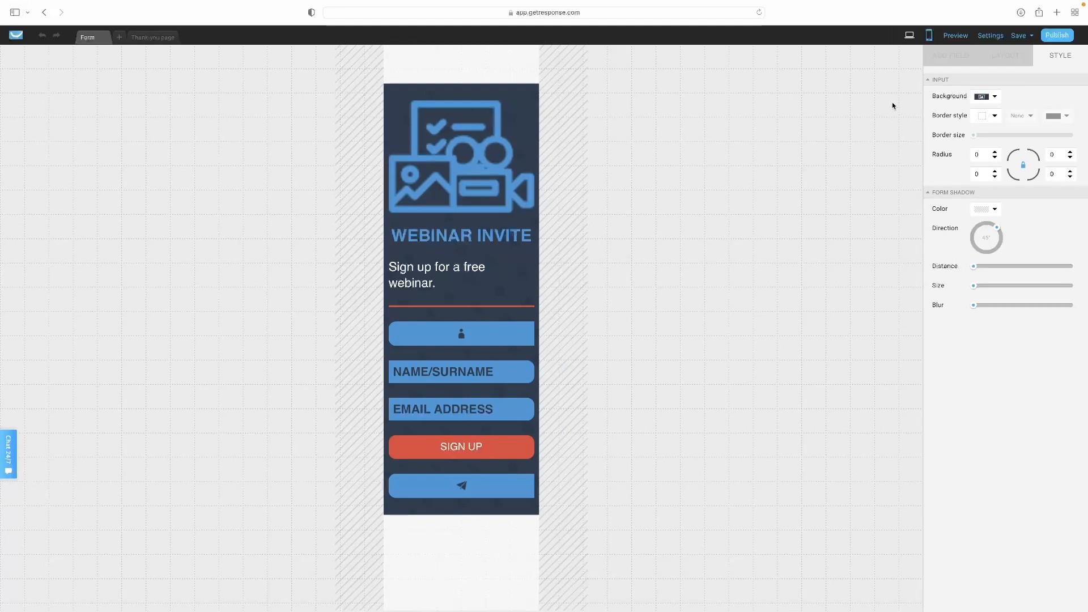
{"action": "mouse_move", "coordinate": [905, 93]}
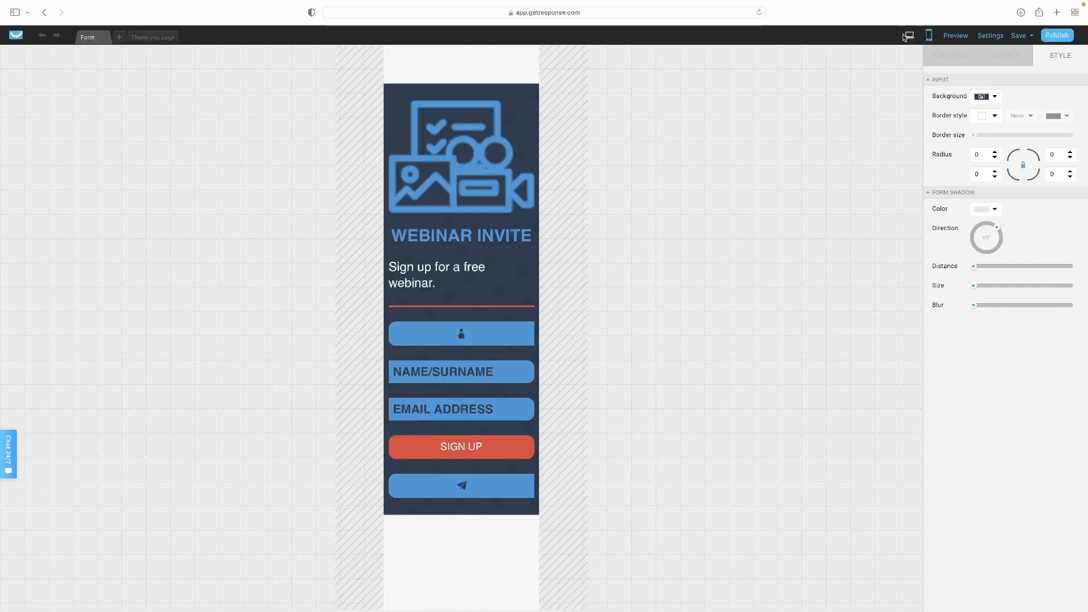
{"action": "left_click", "coordinate": [909, 35]}
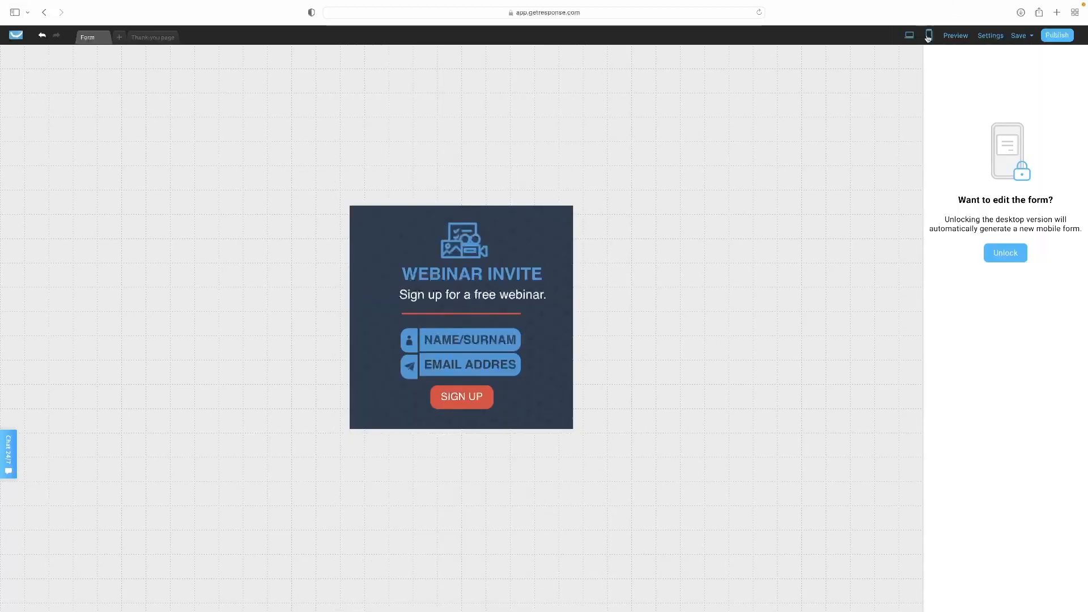
{"action": "left_click", "coordinate": [1005, 252]}
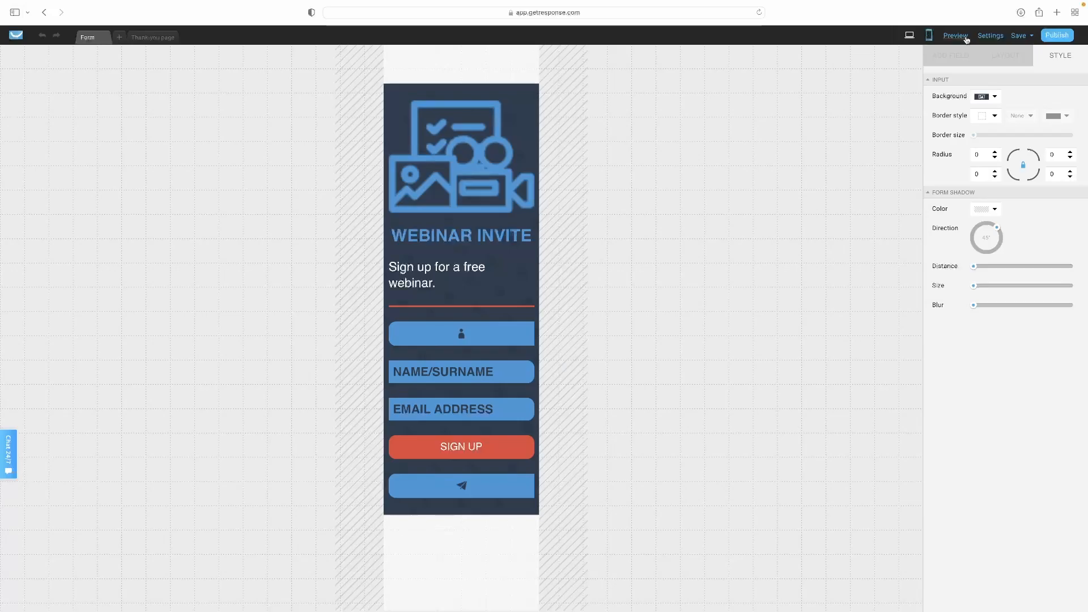
{"action": "left_click", "coordinate": [955, 35]}
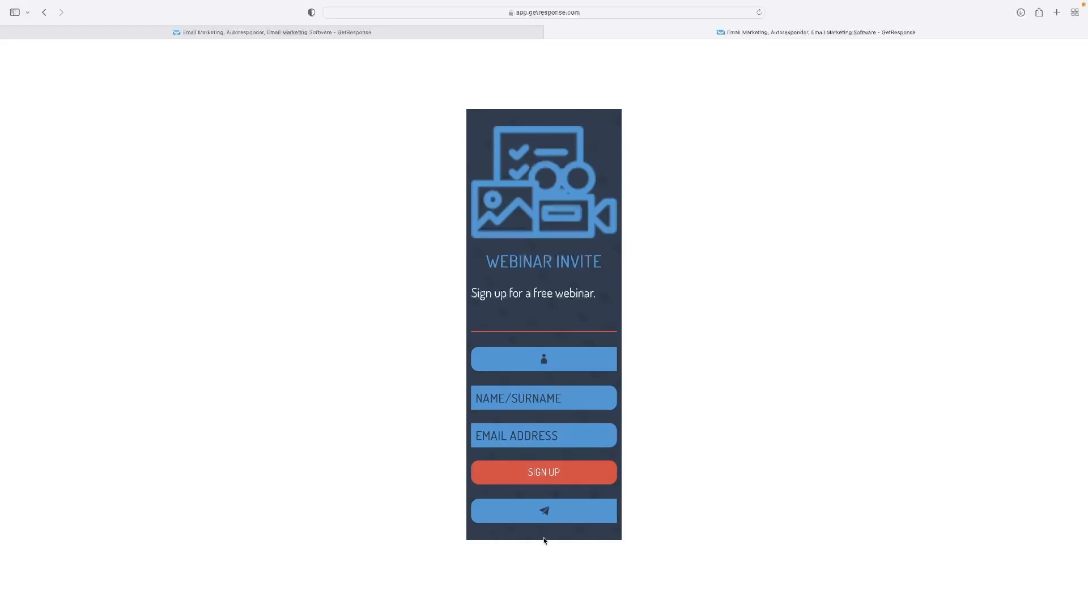
{"action": "left_click", "coordinate": [544, 398]}
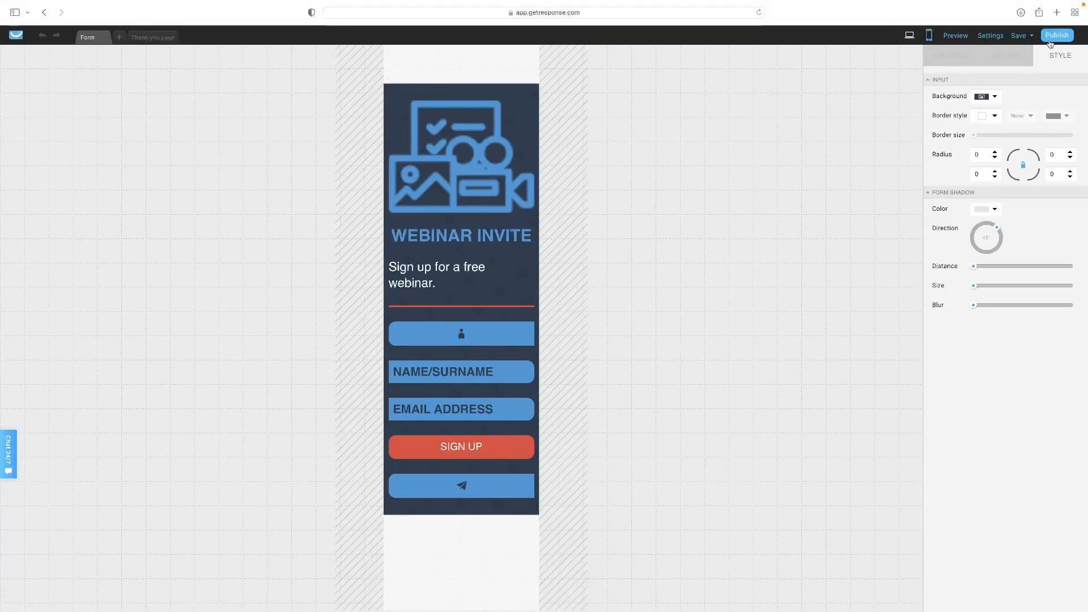
Step: Publish the Webinar Invite form for self-installation and copy its JavaScript code
{"action": "left_click", "coordinate": [929, 35]}
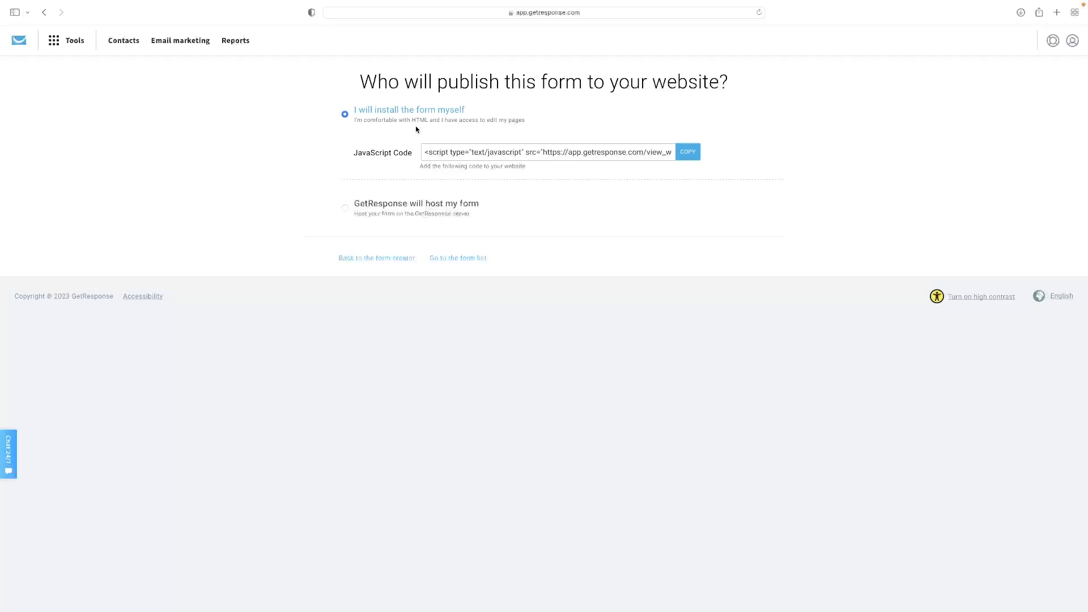
{"action": "left_click", "coordinate": [687, 152]}
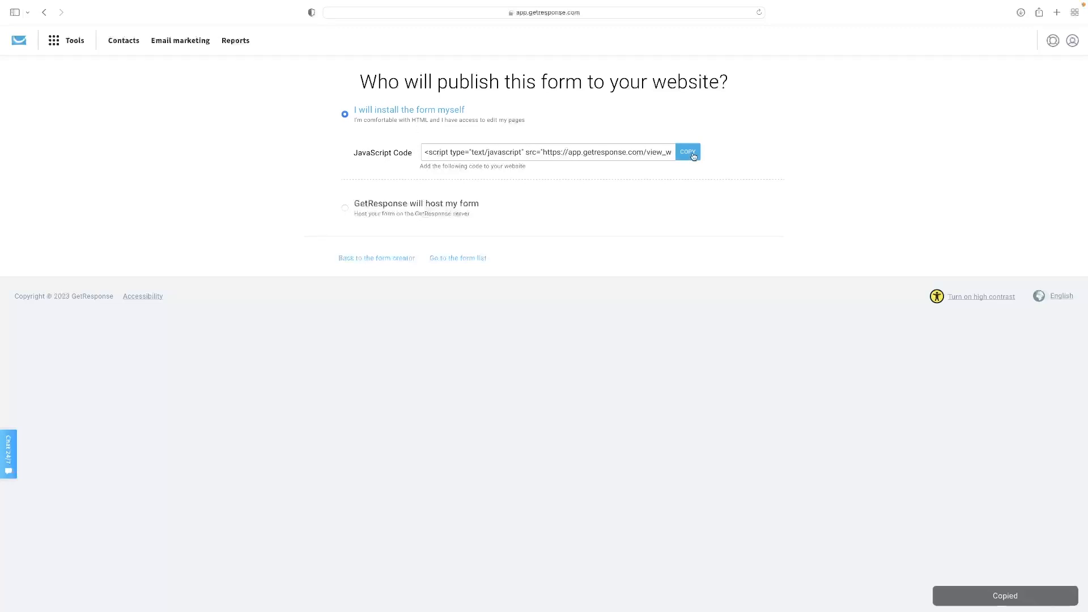